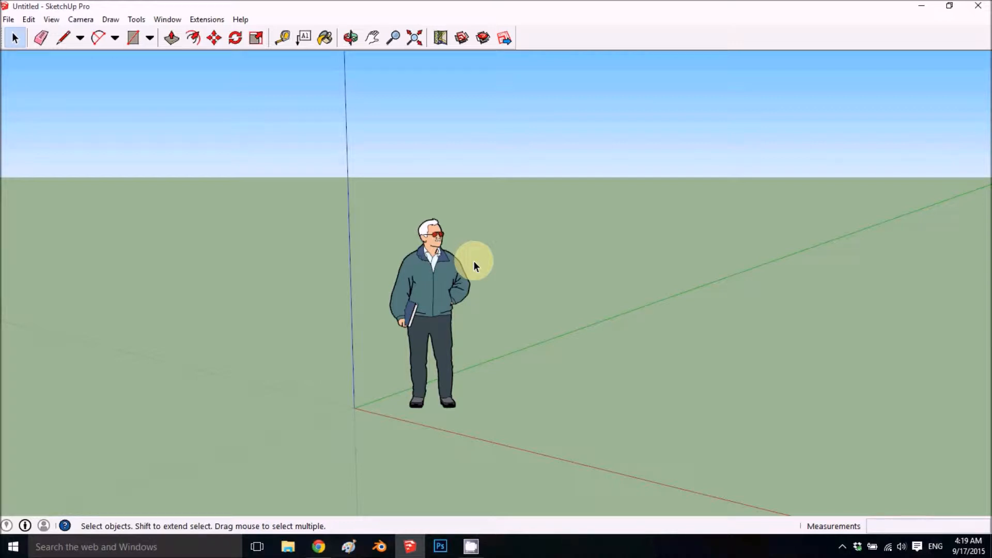
mouse_move(460, 169)
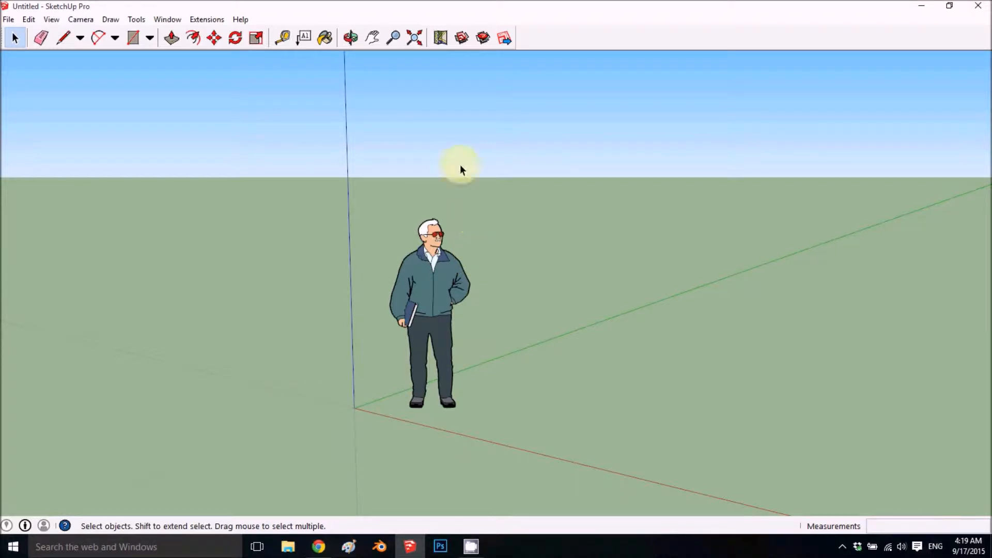
mouse_move(550, 59)
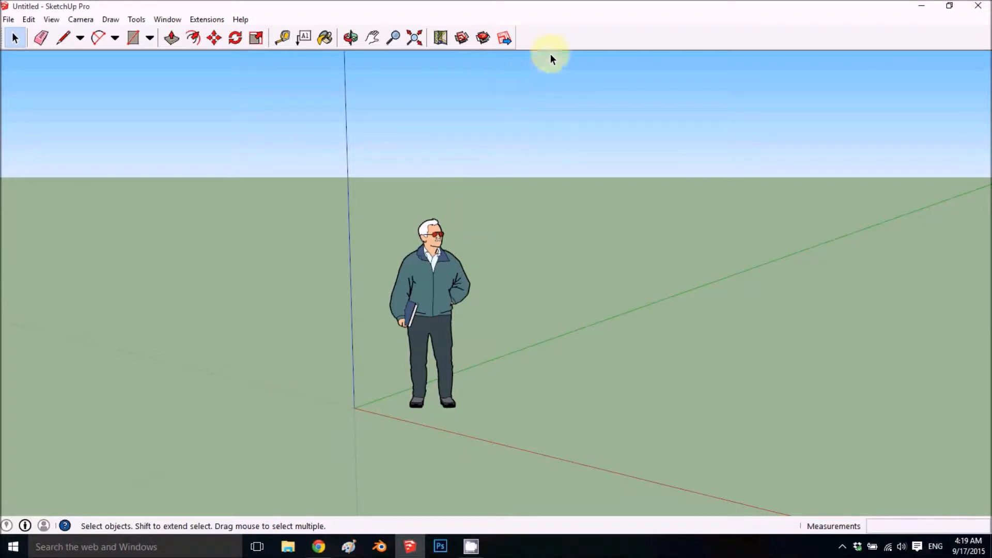
mouse_move(68, 137)
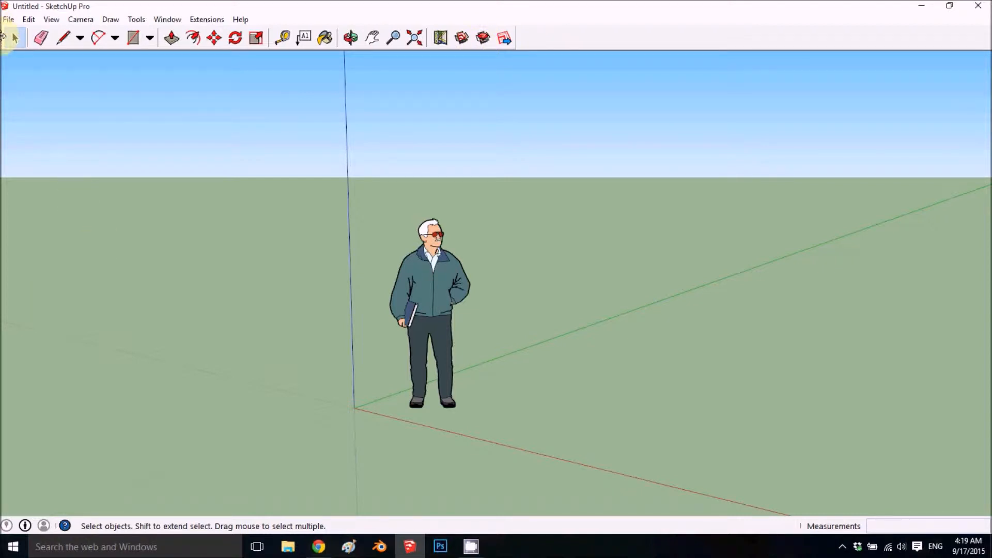
Undock the Getting Started toolbar and close it.
left_click(171, 38)
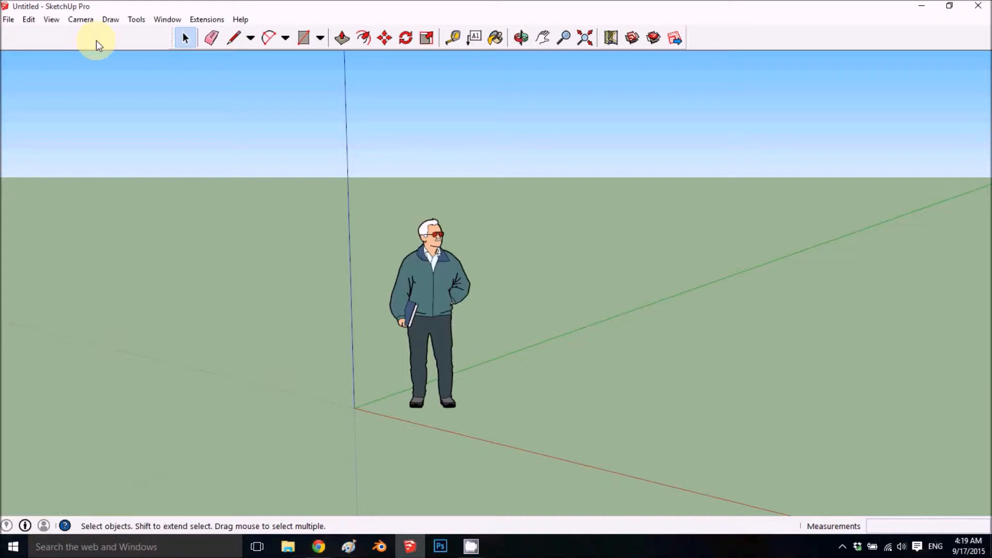
mouse_move(163, 49)
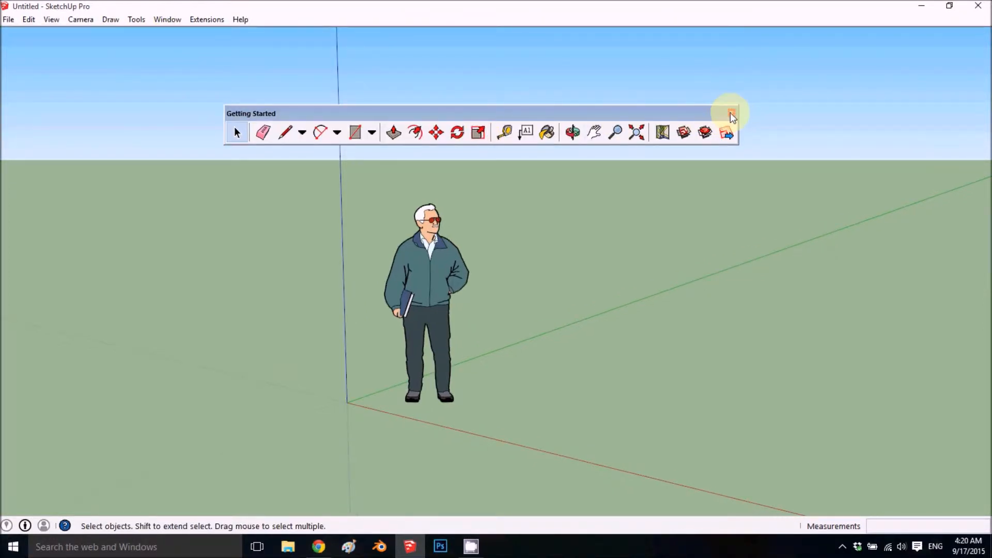
left_click(731, 113)
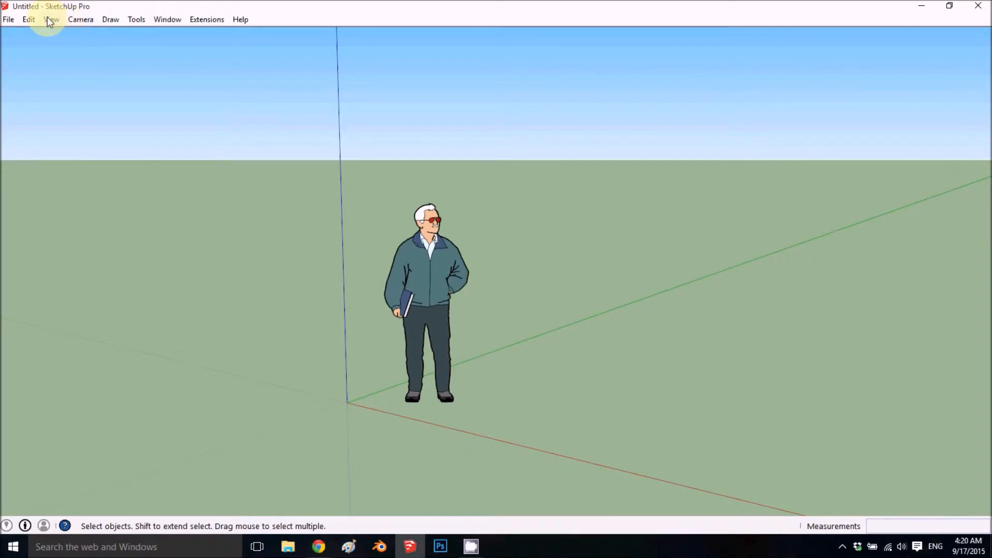
Bring up the Toolbars dialog from the View menu.
left_click(51, 19)
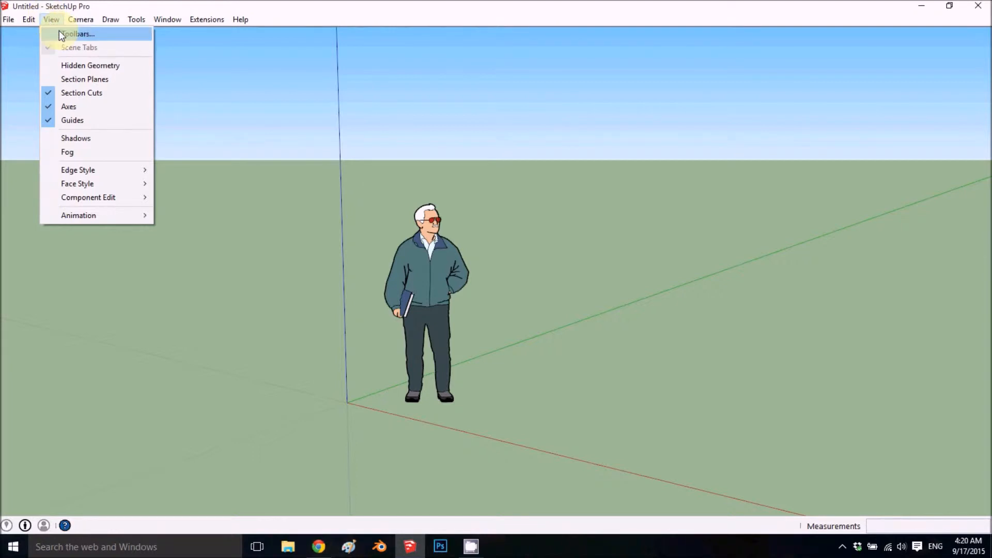
left_click(77, 34)
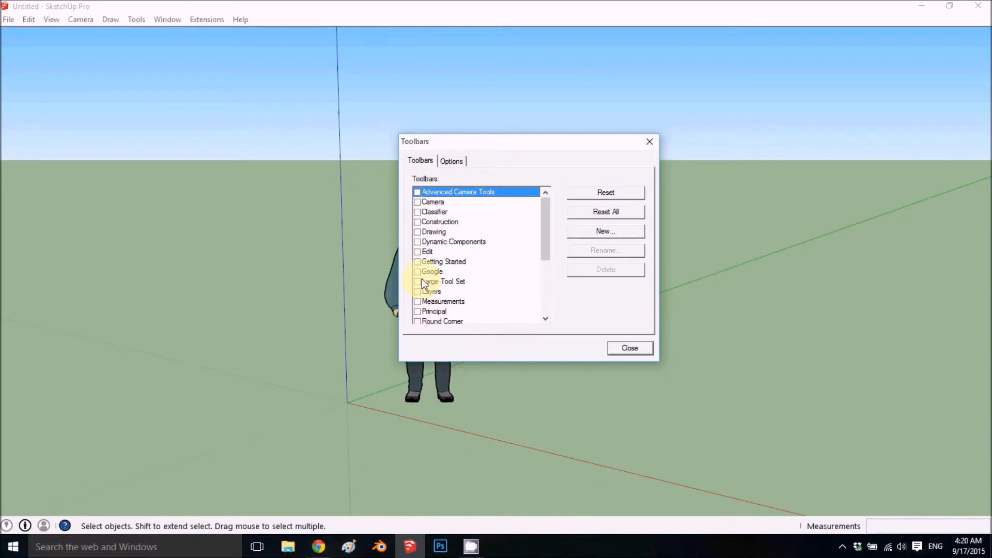
Enable the Large Tool Set, dock it on the left edge, and enable Google.
left_click(417, 281)
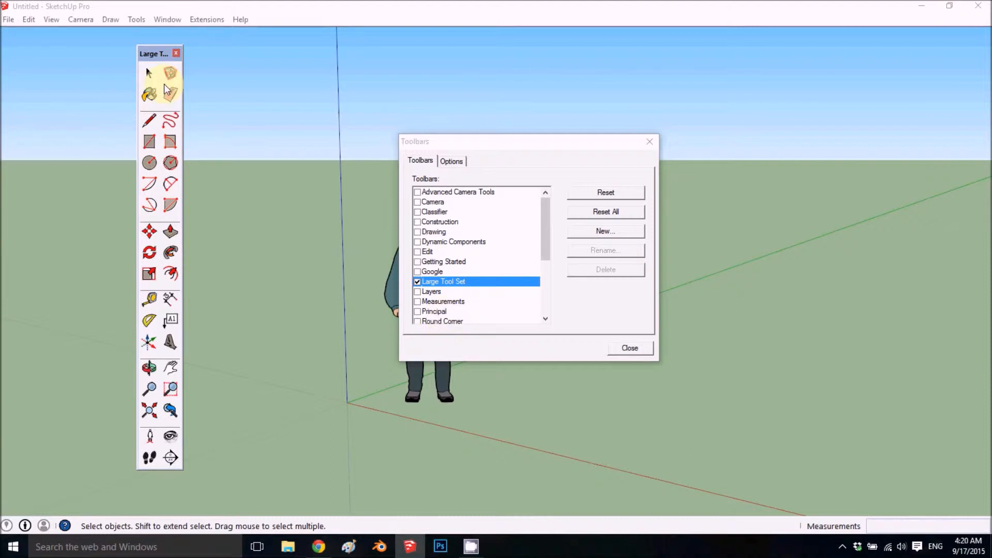
mouse_move(161, 124)
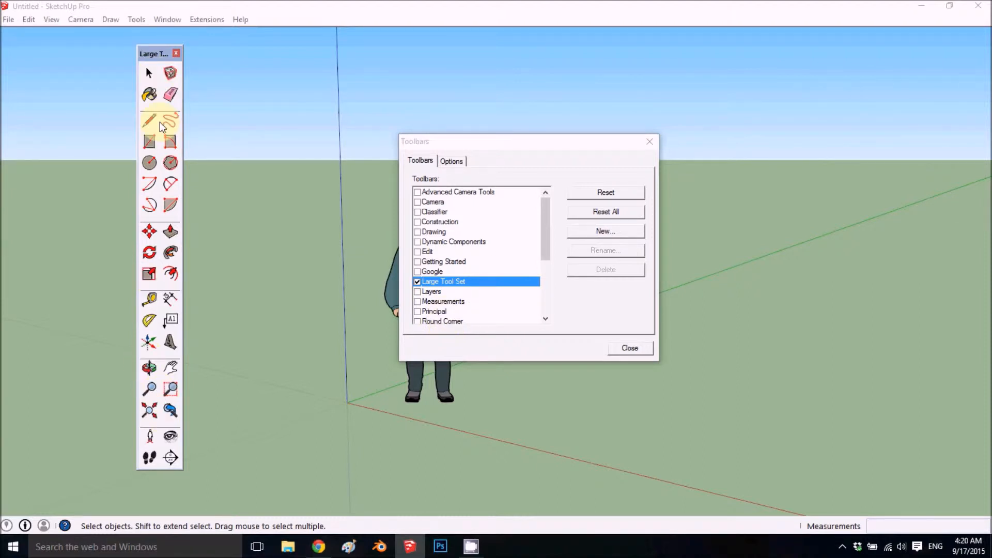
left_click_drag(152, 54, 67, 69)
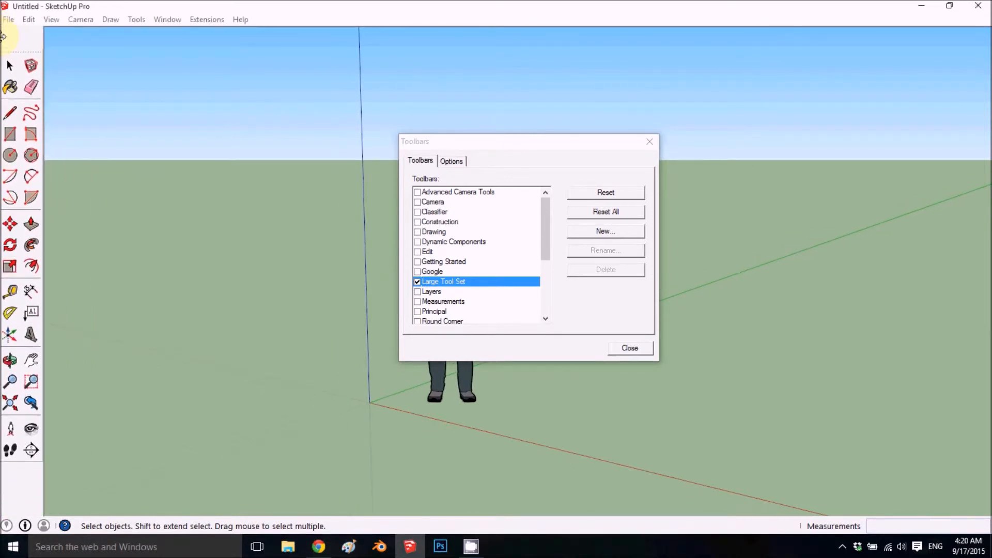
left_click(417, 271)
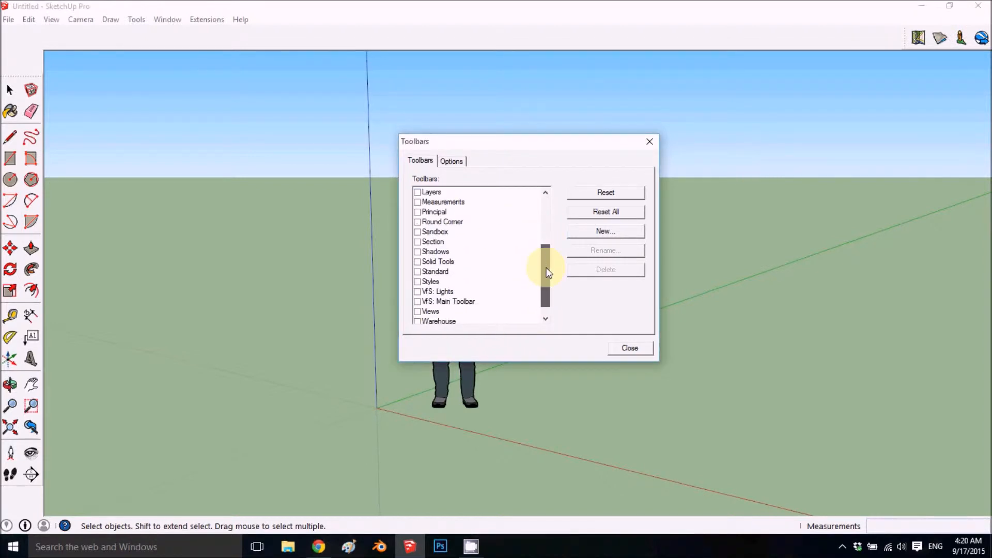
Enable Section docked under the tool set, plus Shadows, Standard, Styles and Views.
left_click_drag(546, 266, 545, 275)
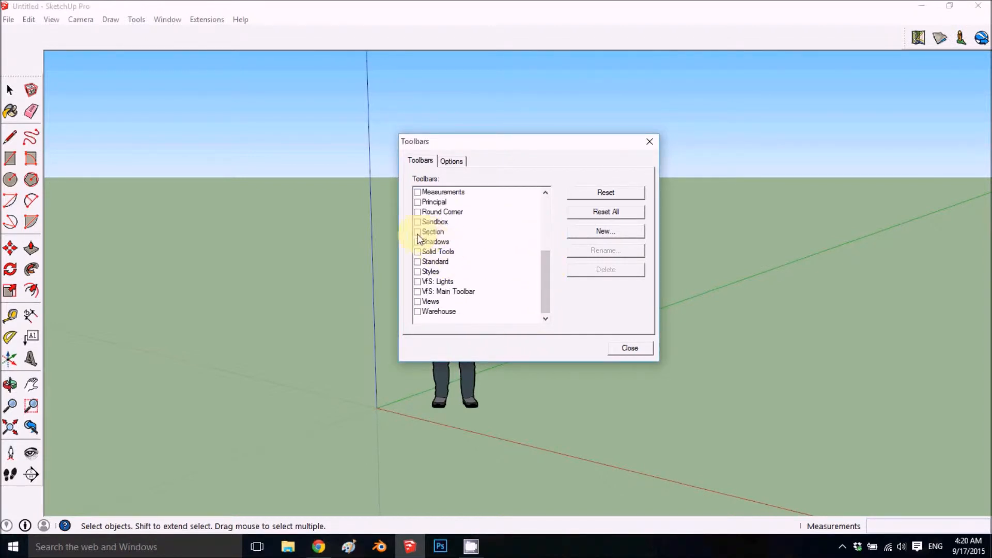
left_click(418, 231)
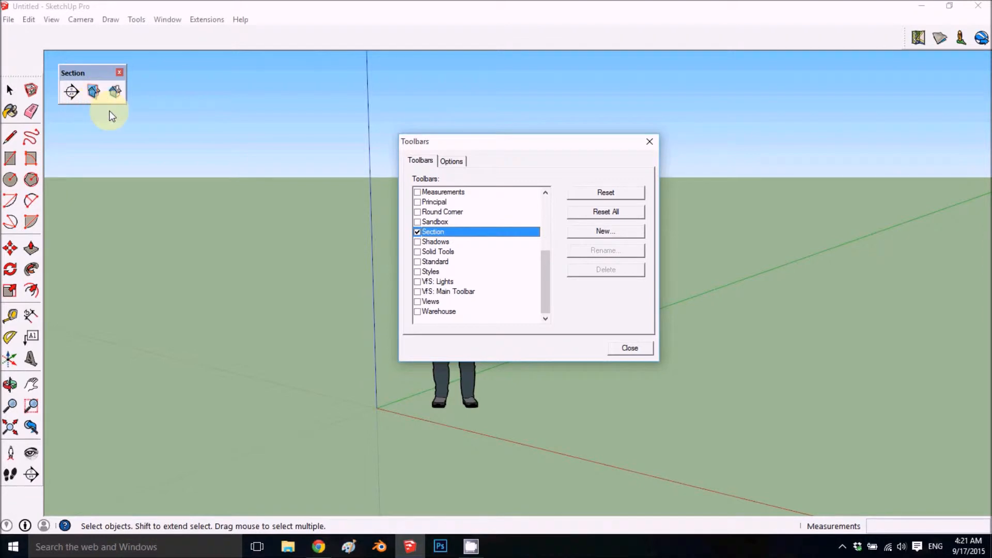
mouse_move(92, 152)
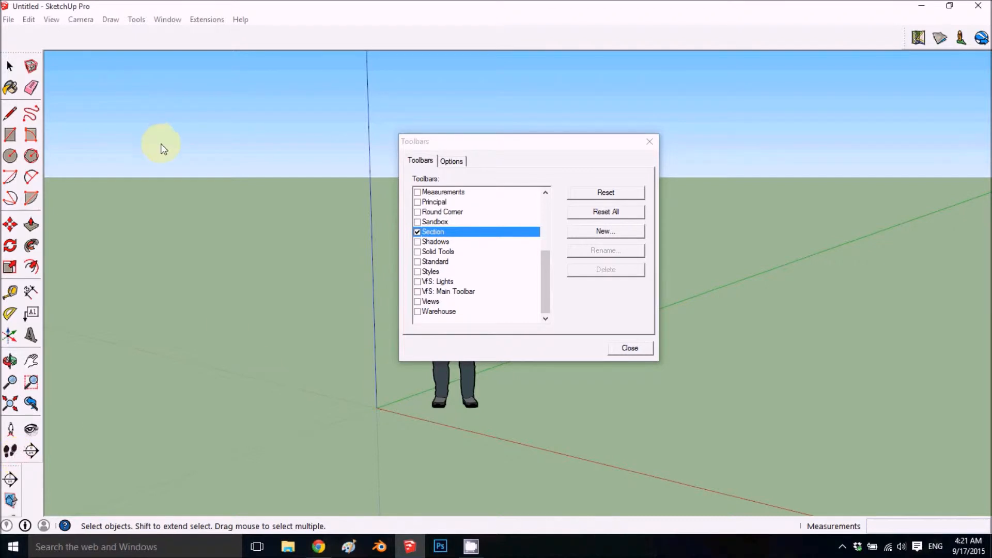
left_click(417, 242)
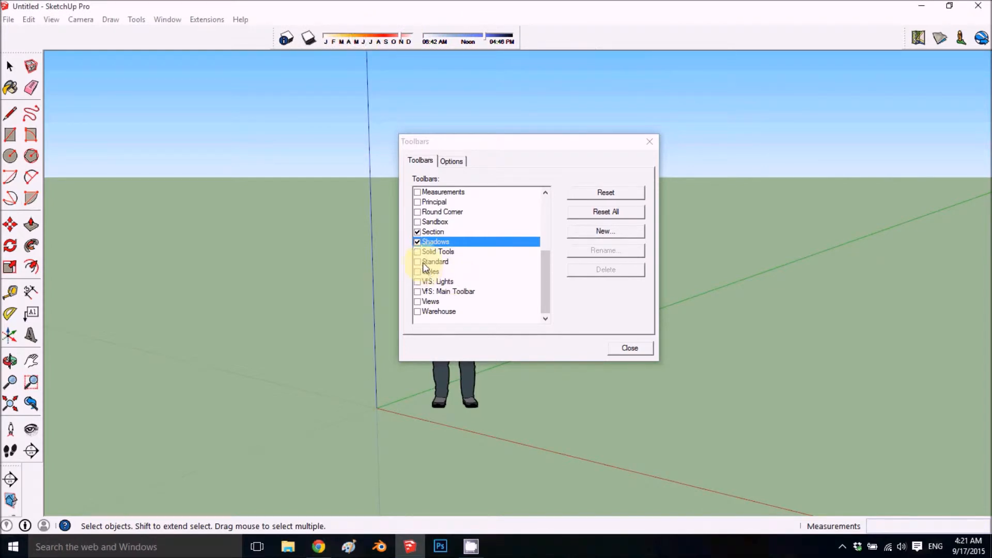
left_click(417, 261)
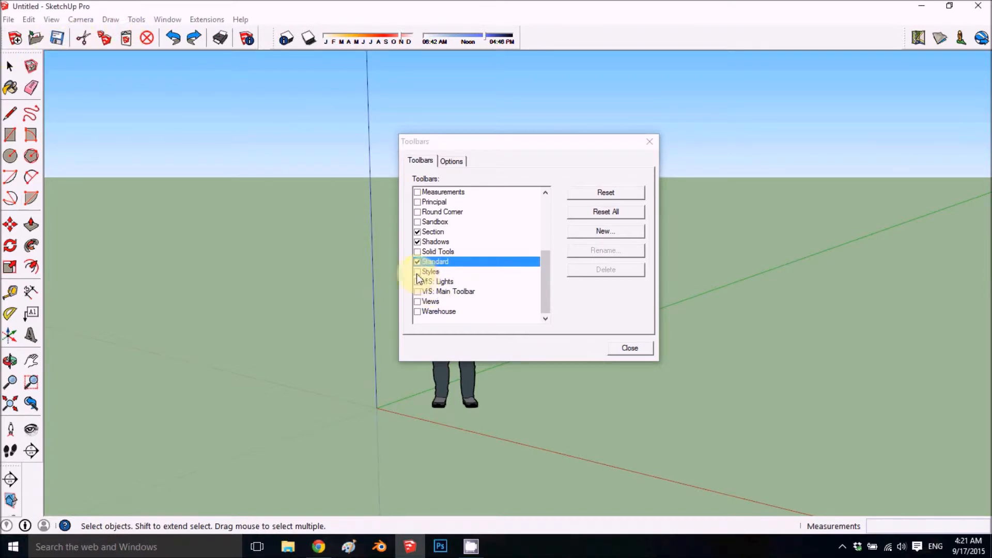
left_click(417, 271)
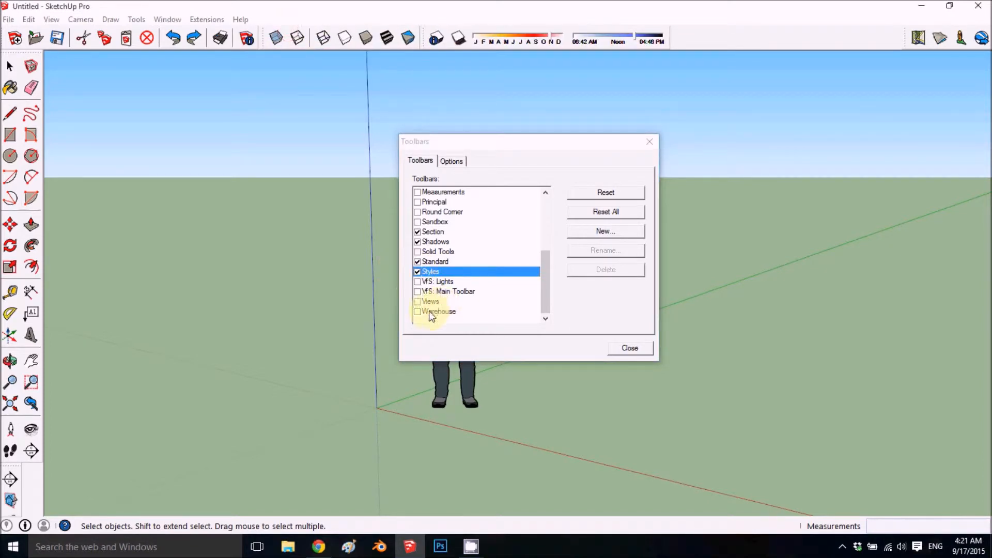
left_click(417, 301)
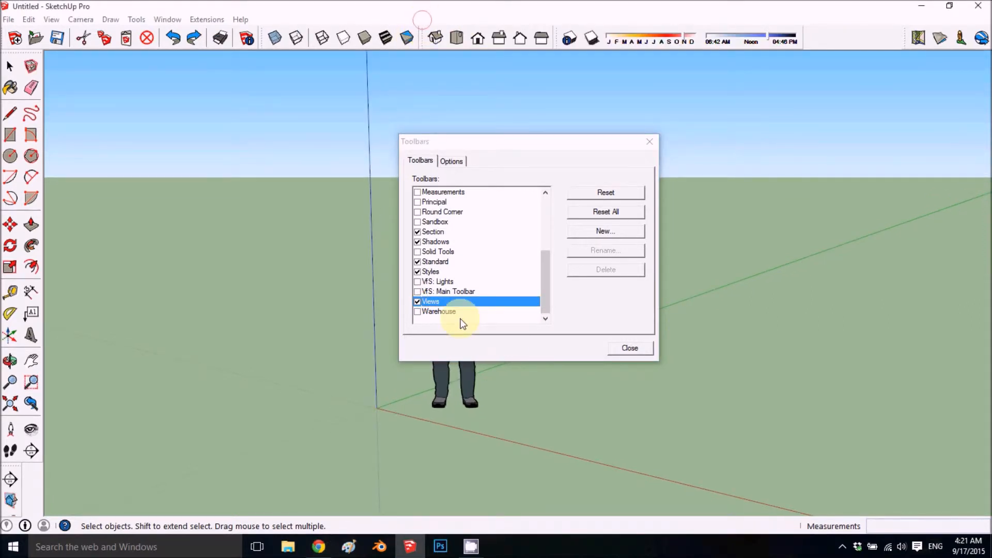
Enable the Warehouse toolbar in the Toolbars list.
left_click(417, 310)
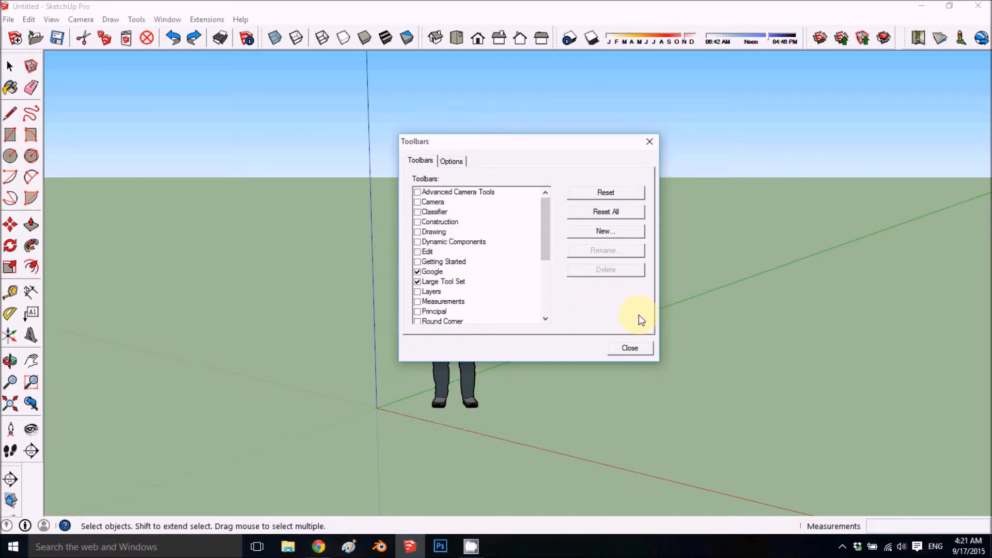
mouse_move(639, 352)
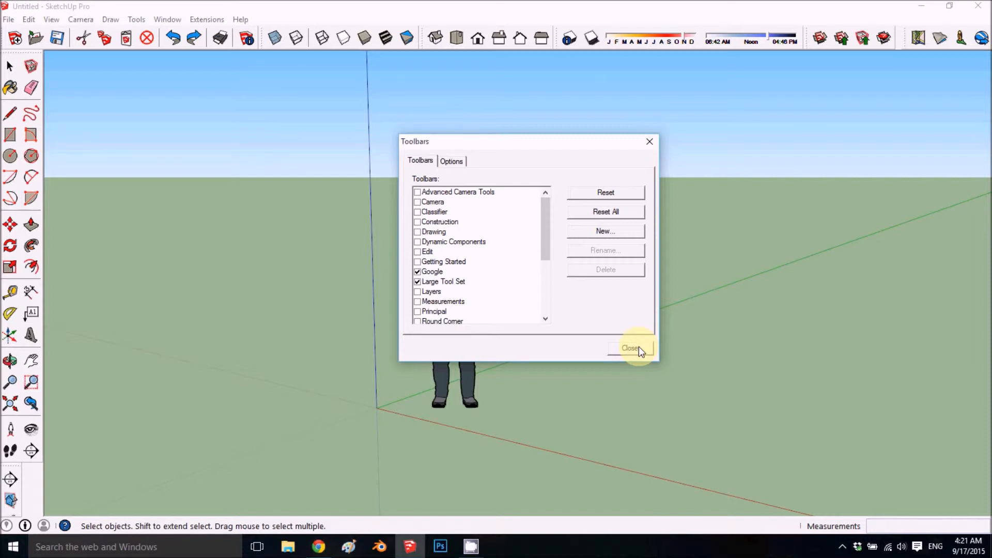
mouse_move(608, 326)
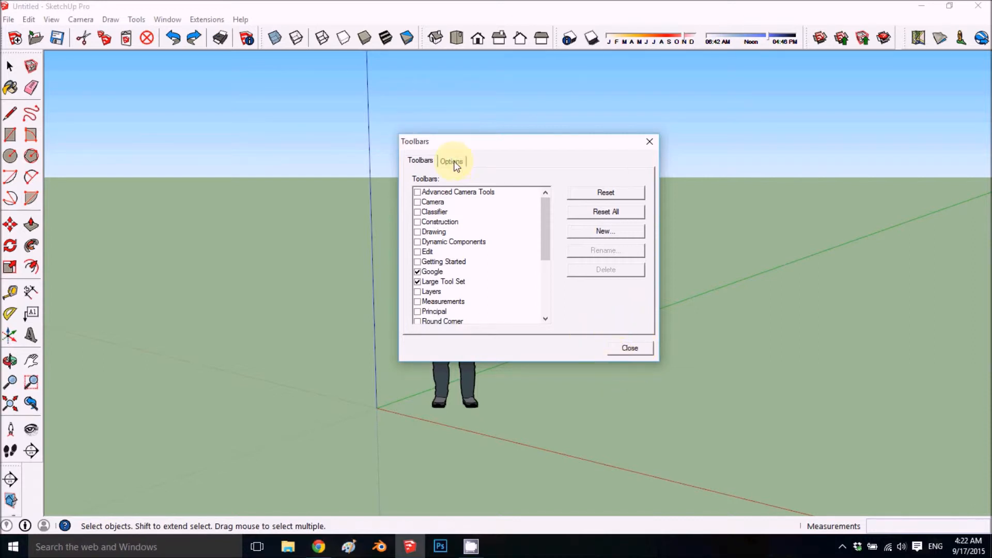
Turn on large icons and screen tips in Toolbar Options, then close the dialog.
left_click(451, 160)
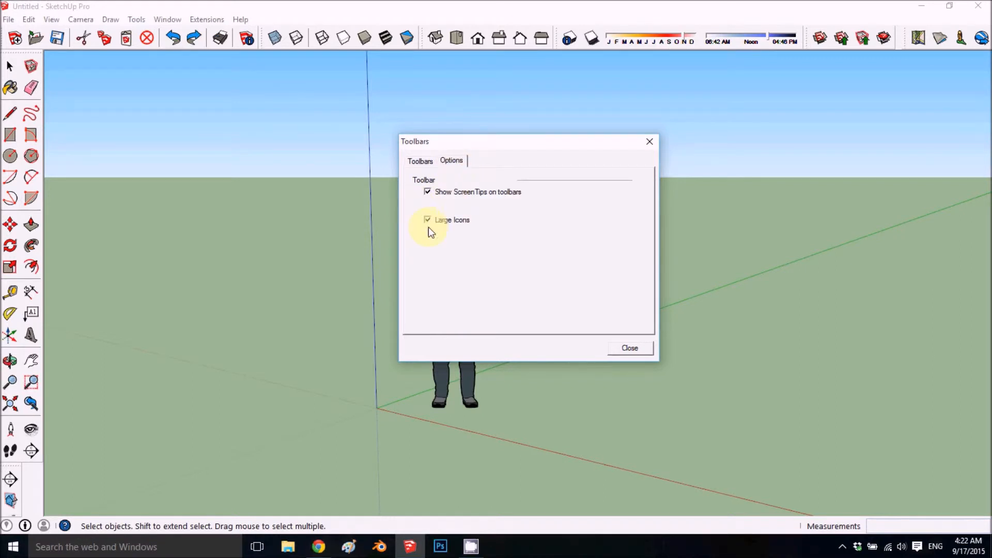
left_click(428, 220)
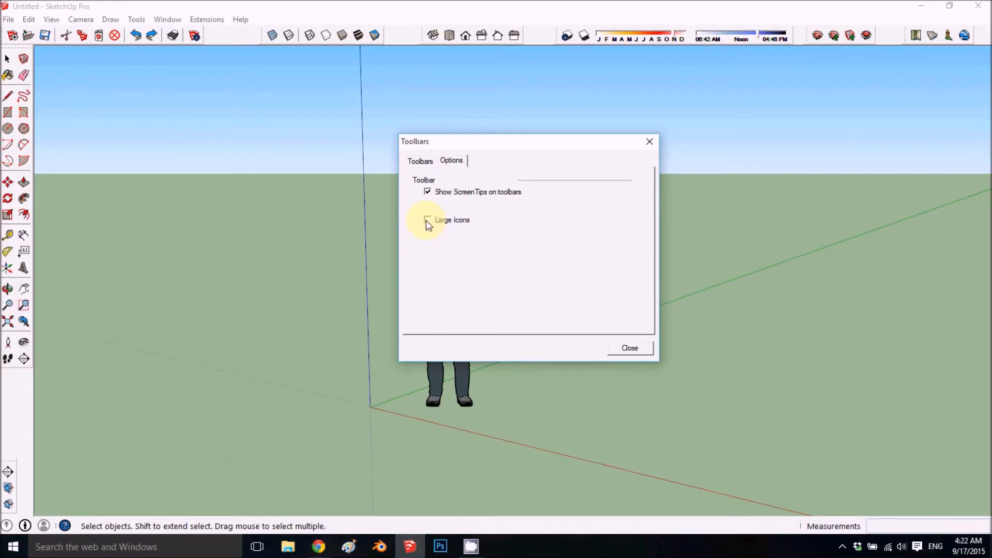
left_click(428, 219)
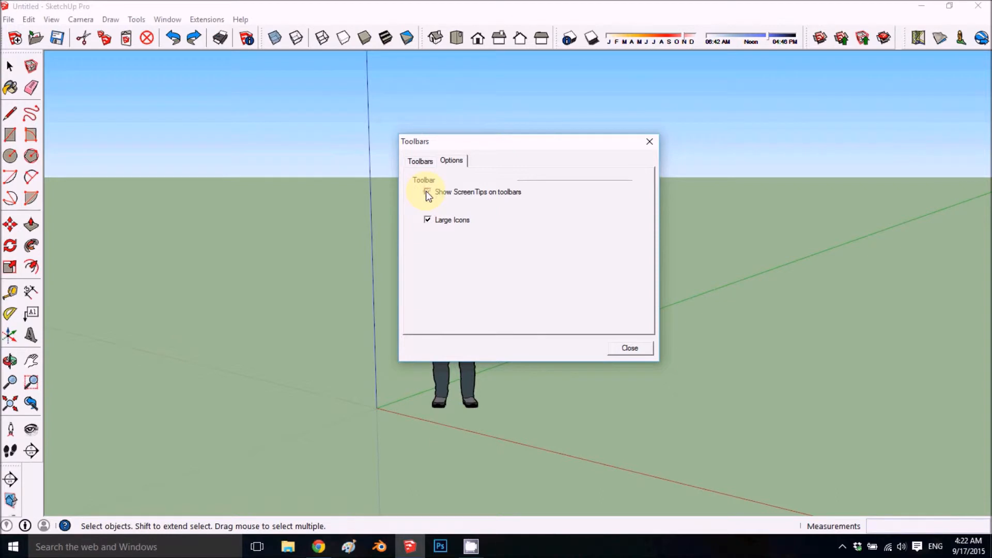
left_click(428, 192)
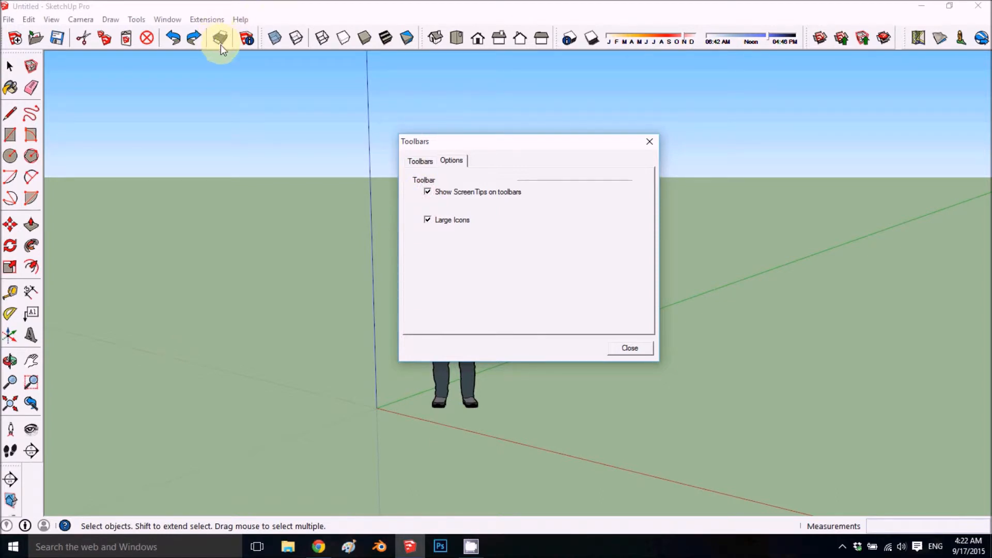
mouse_move(57, 41)
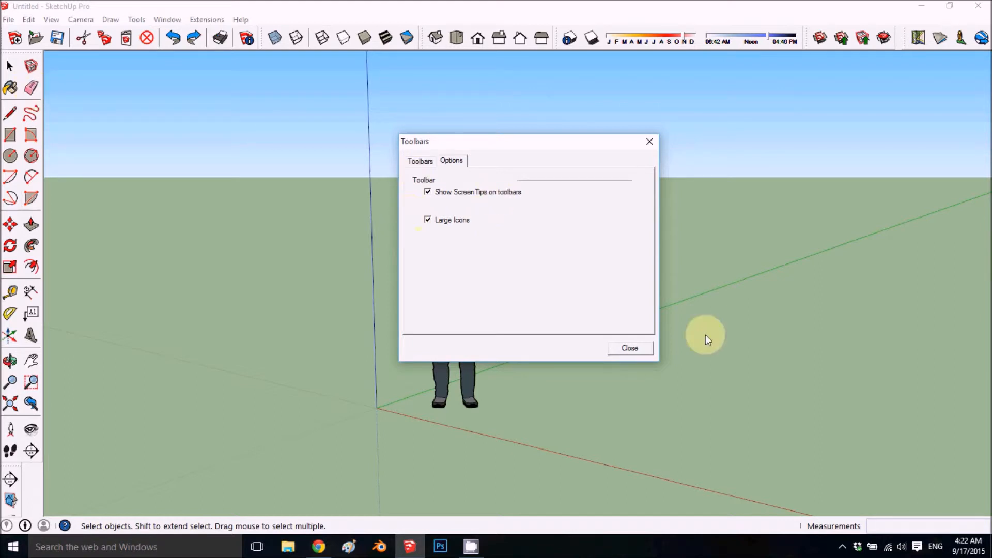
mouse_move(629, 349)
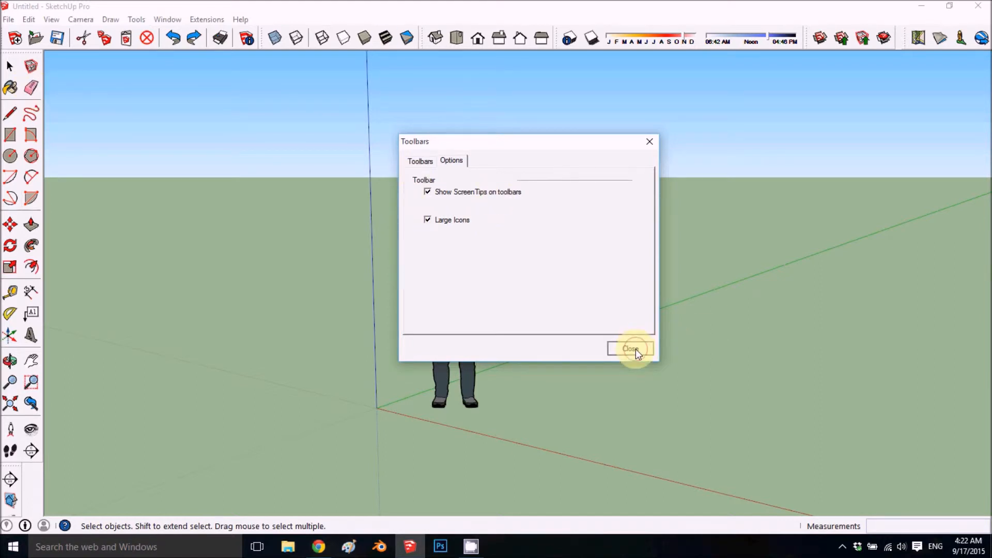
left_click(630, 349)
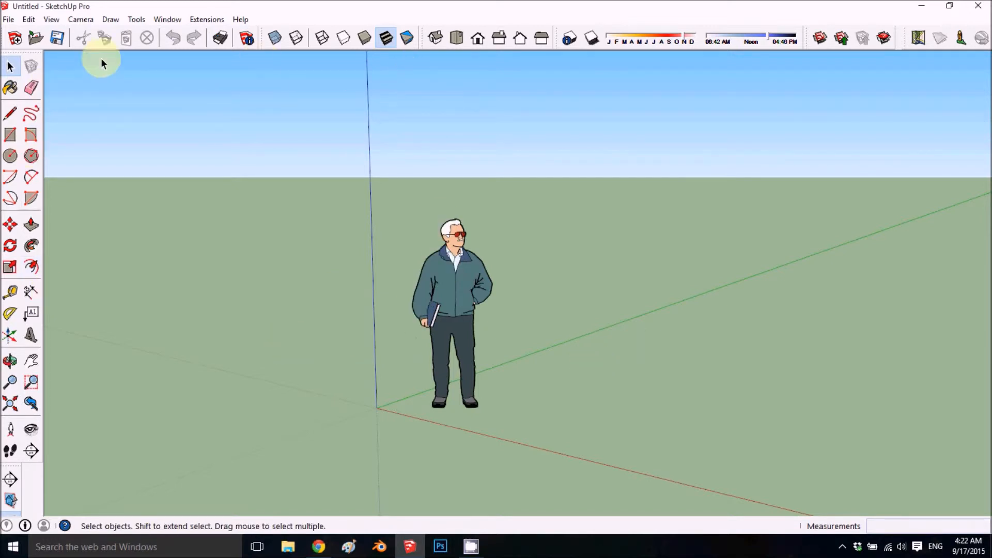
mouse_move(51, 481)
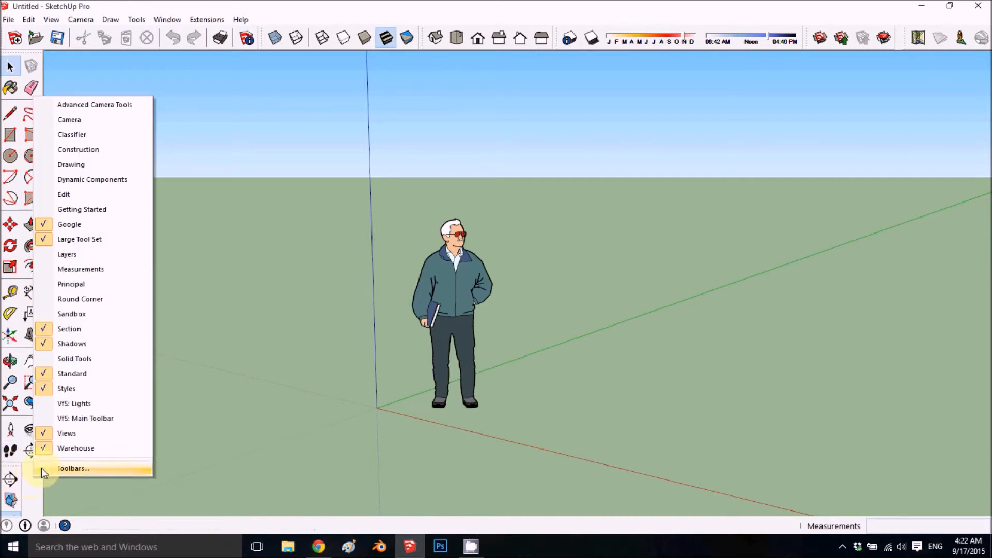
mouse_move(94, 105)
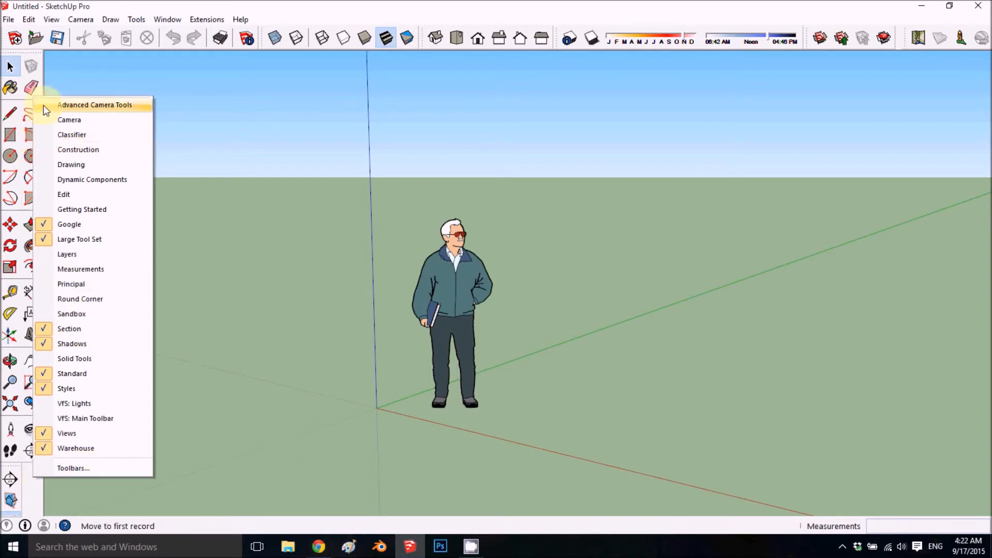
mouse_move(79, 239)
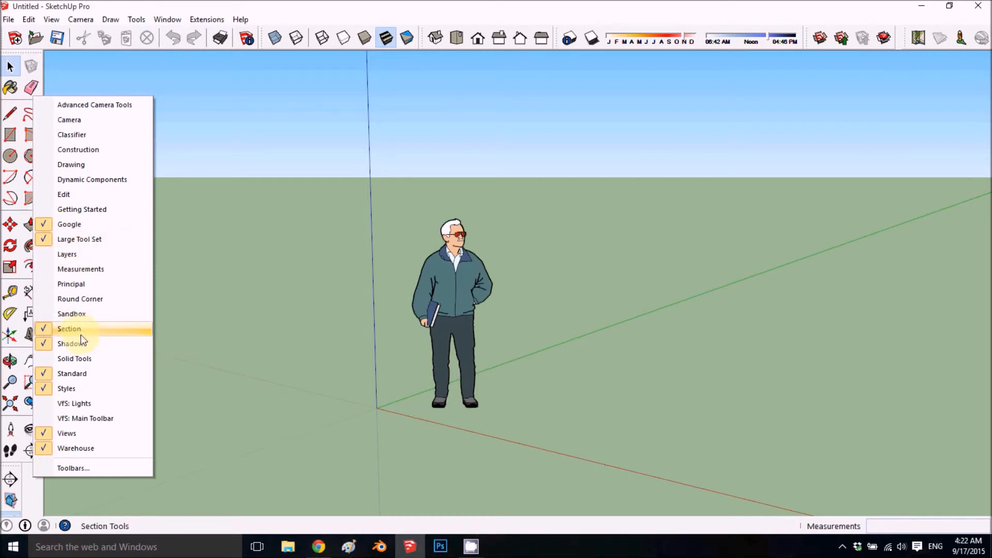
mouse_move(90, 373)
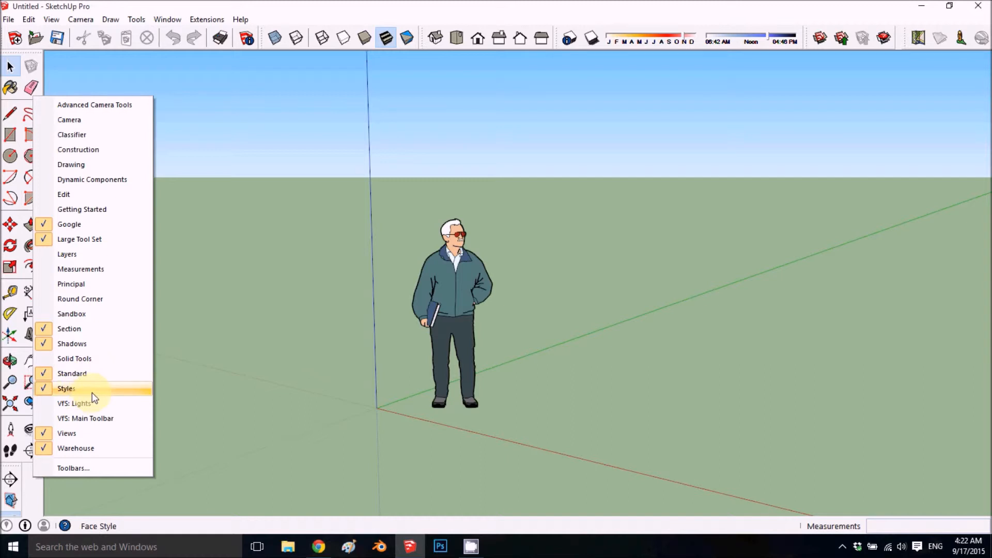
mouse_move(92, 448)
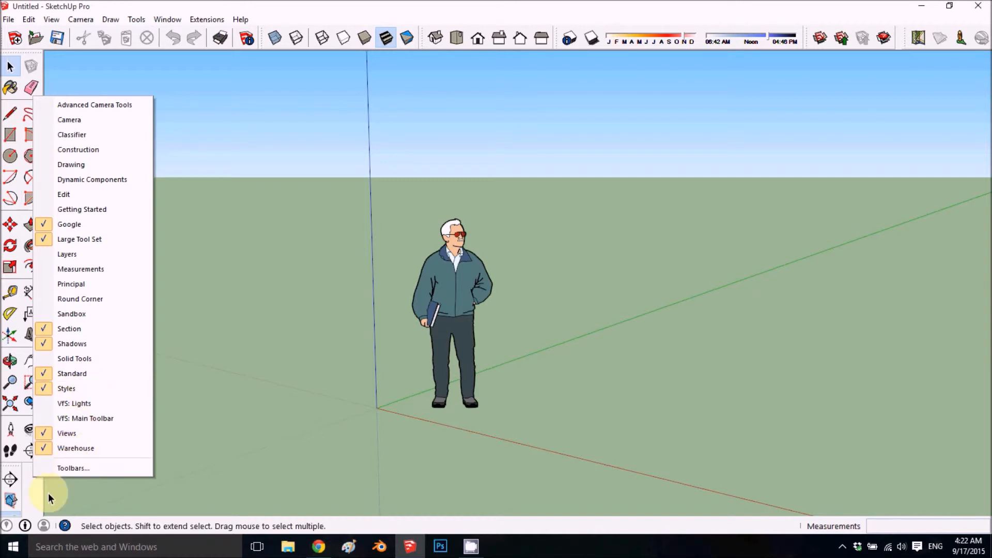
mouse_move(316, 104)
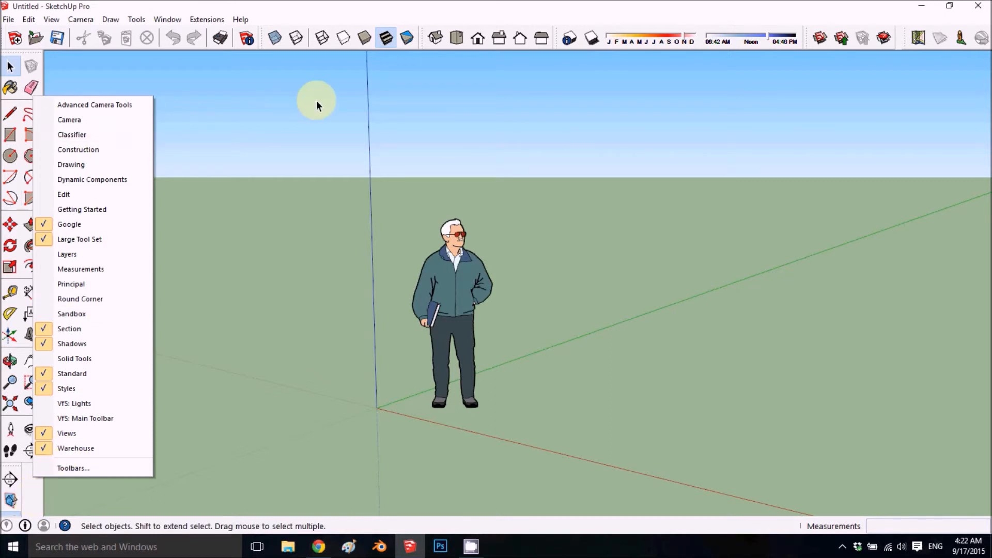
mouse_move(194, 150)
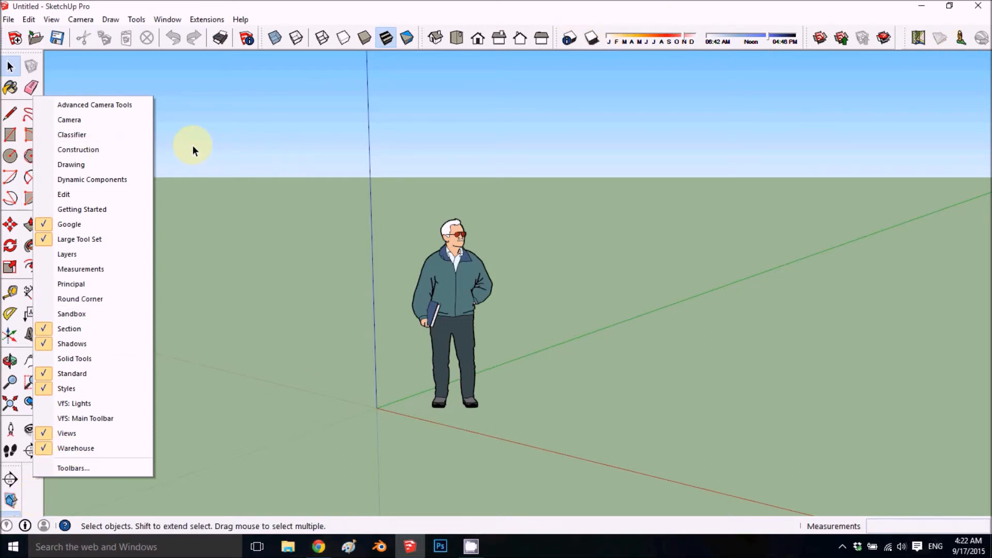
mouse_move(73, 467)
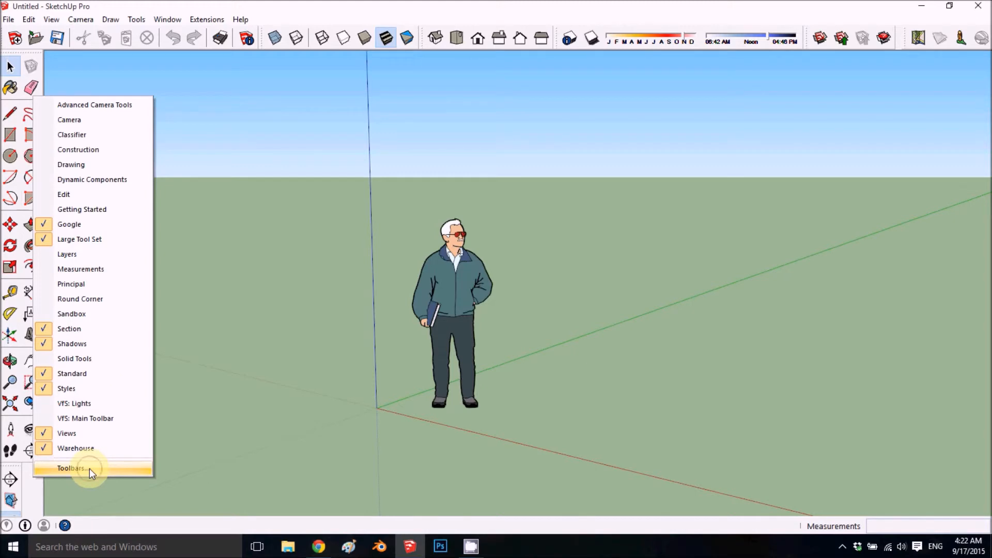
Reopen the Toolbars dialog from the context menu to review it, then close it.
left_click(71, 468)
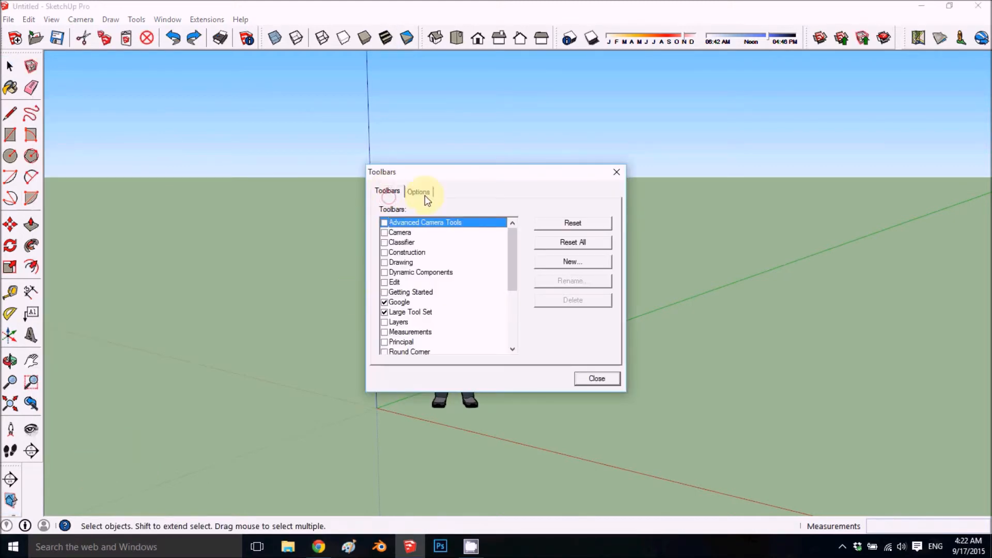
left_click(595, 378)
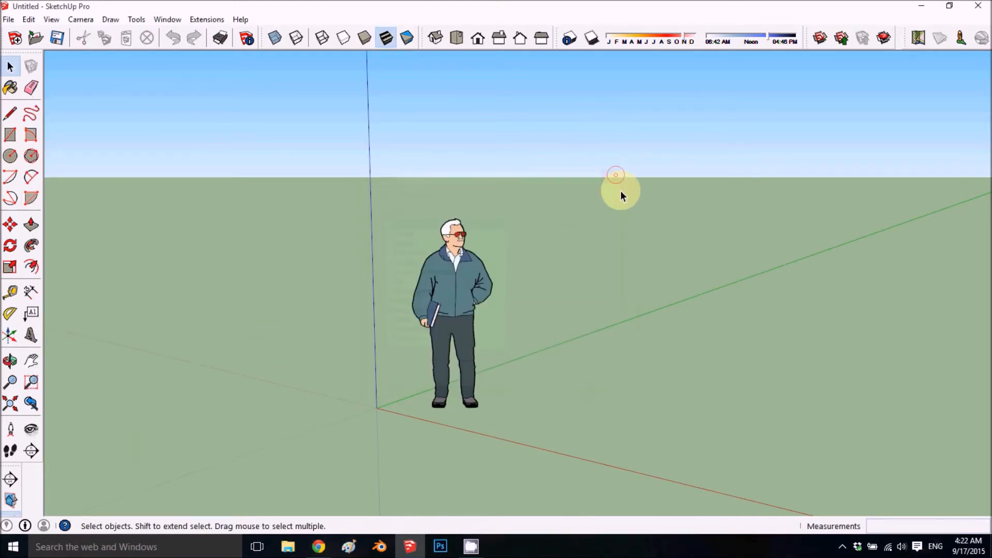
left_click(51, 19)
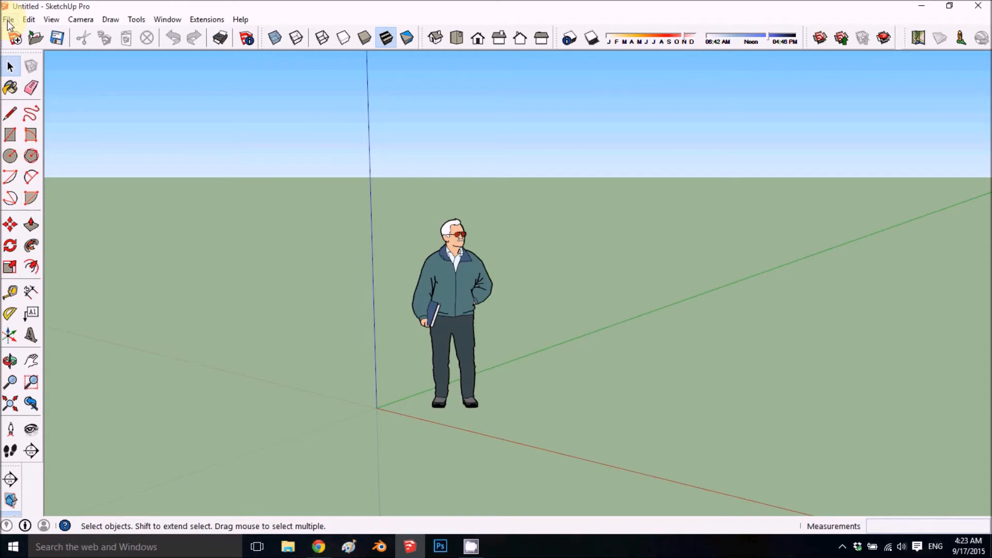
Choose Save As Template from the File menu.
left_click(9, 19)
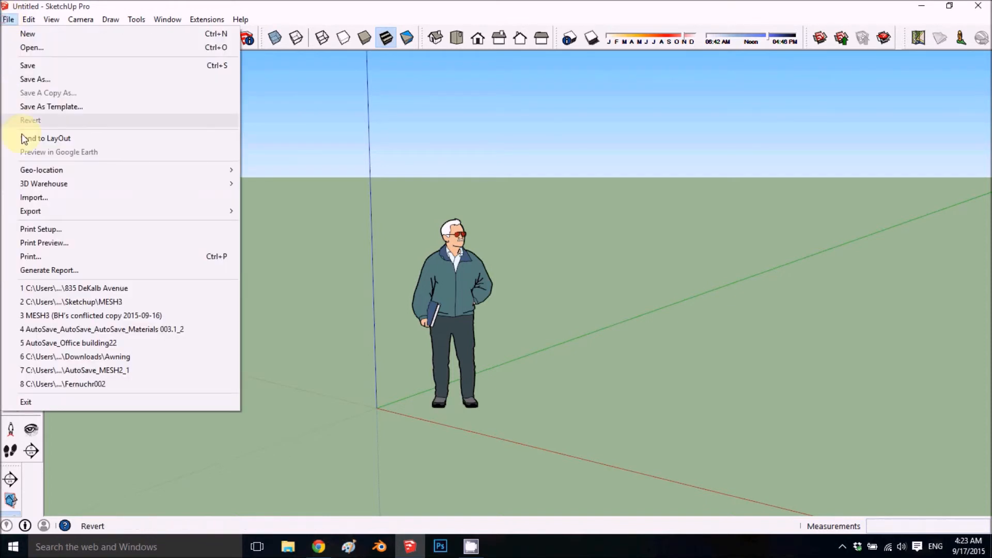
mouse_move(69, 106)
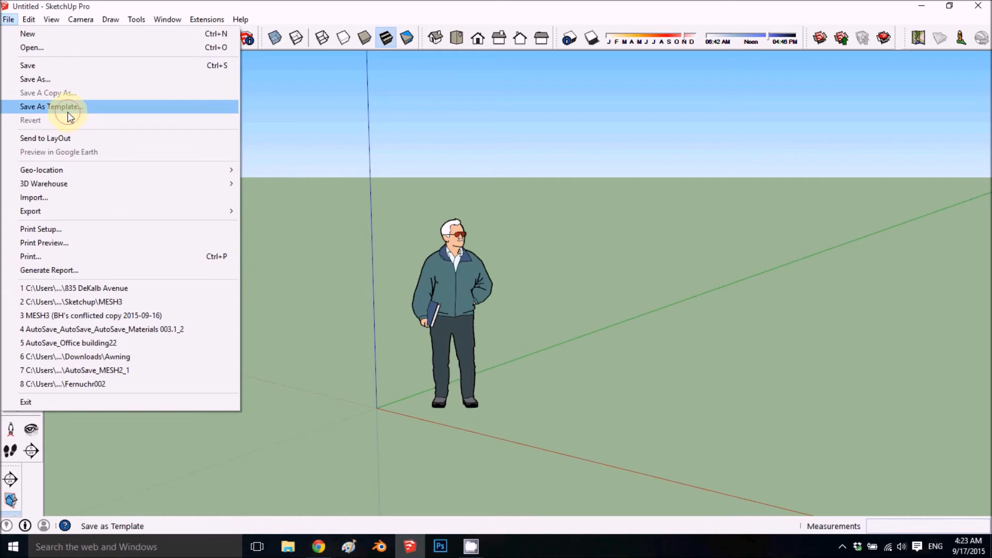
left_click(51, 107)
type("T")
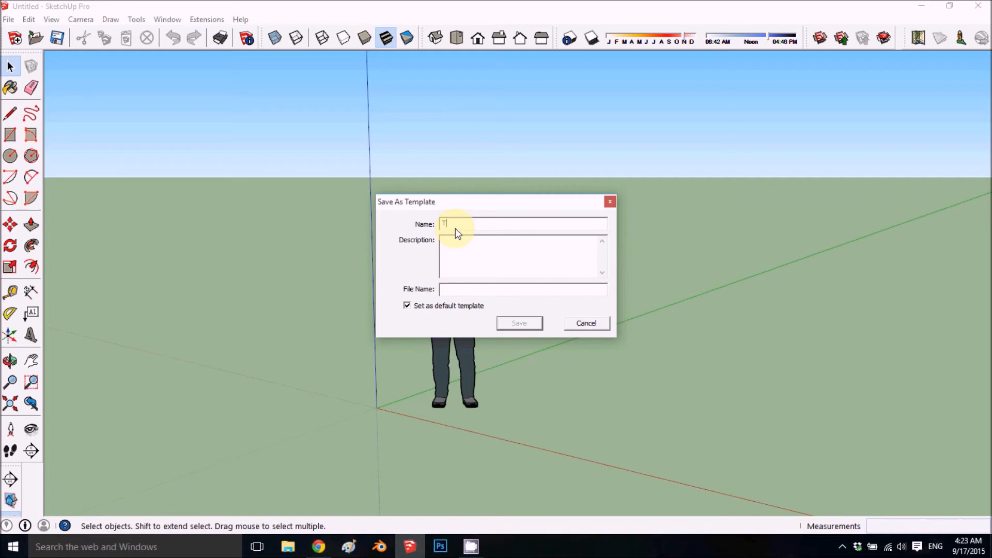
Save the setup as default template 'Temp005' (Temp005.skp).
type("emp005")
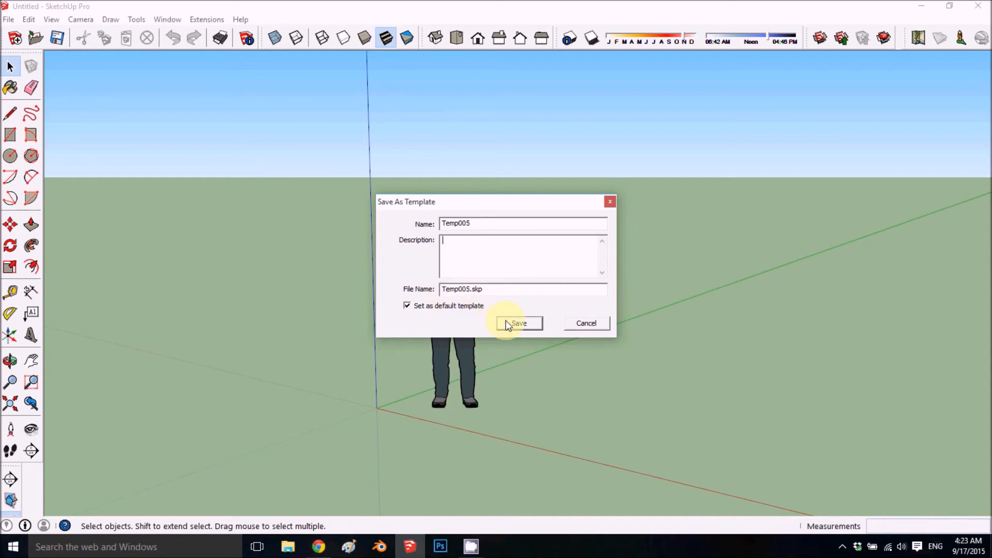
left_click(518, 322)
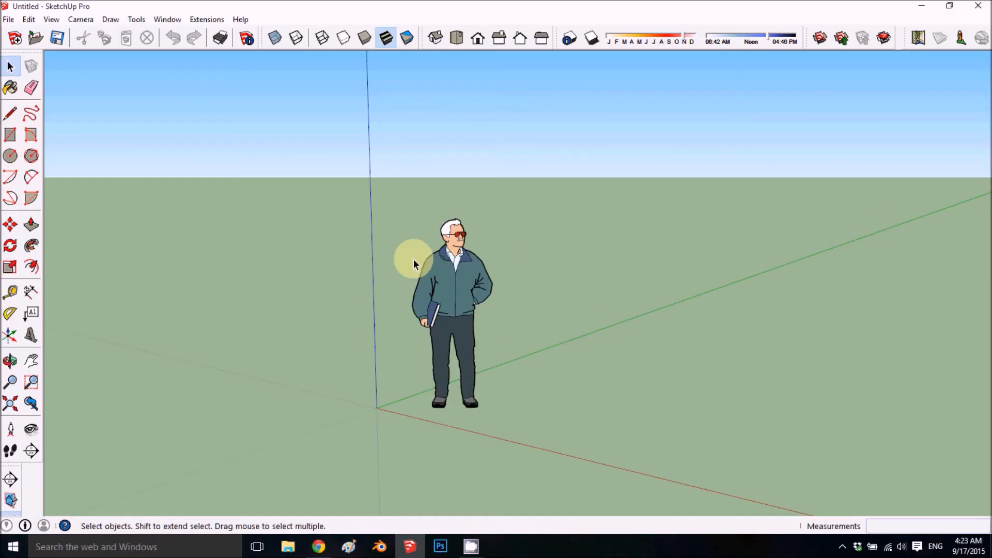
left_click(9, 360)
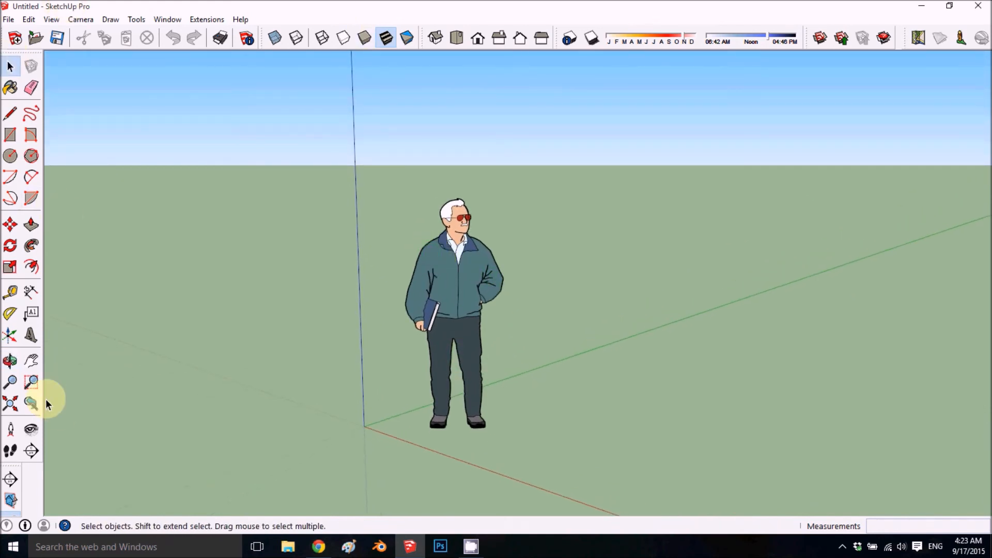
mouse_move(150, 163)
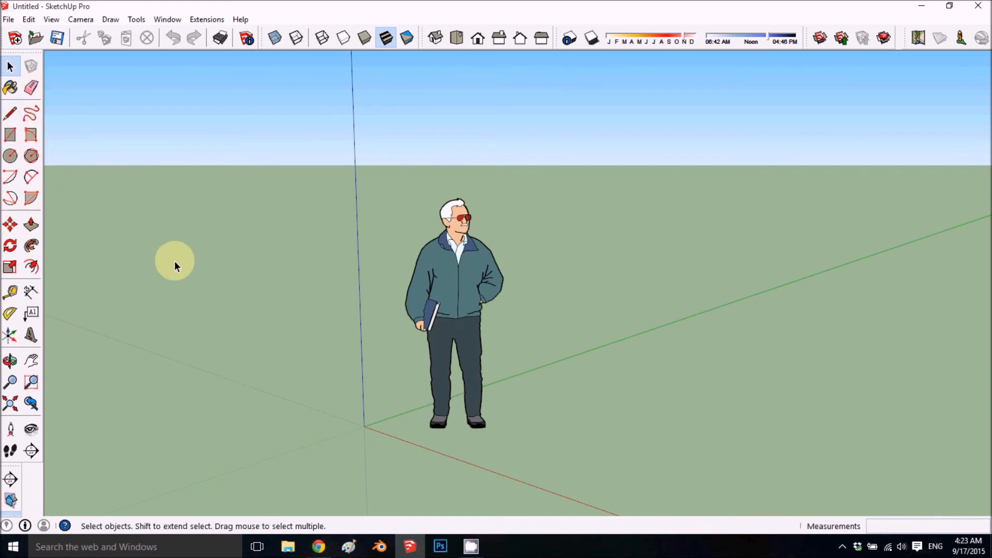
mouse_move(406, 345)
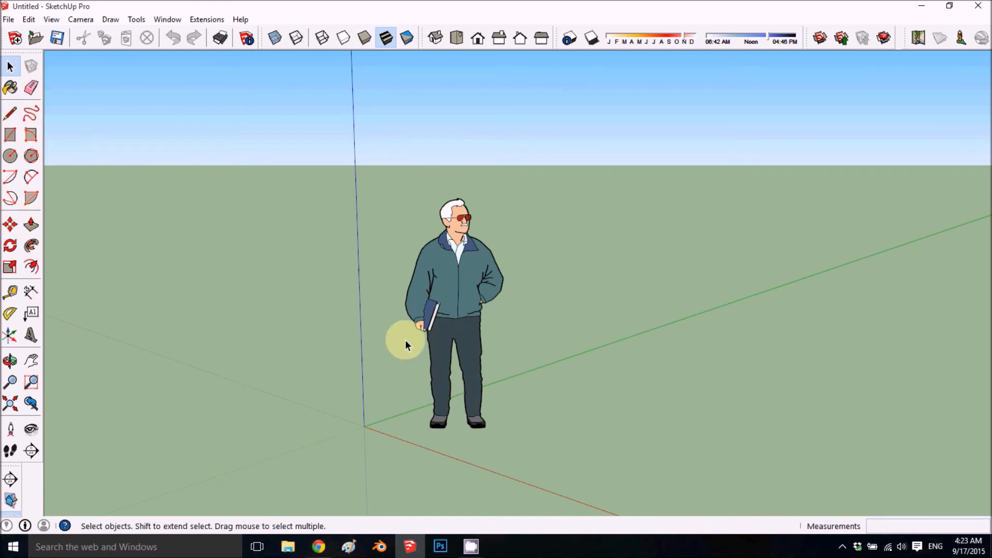
mouse_move(657, 114)
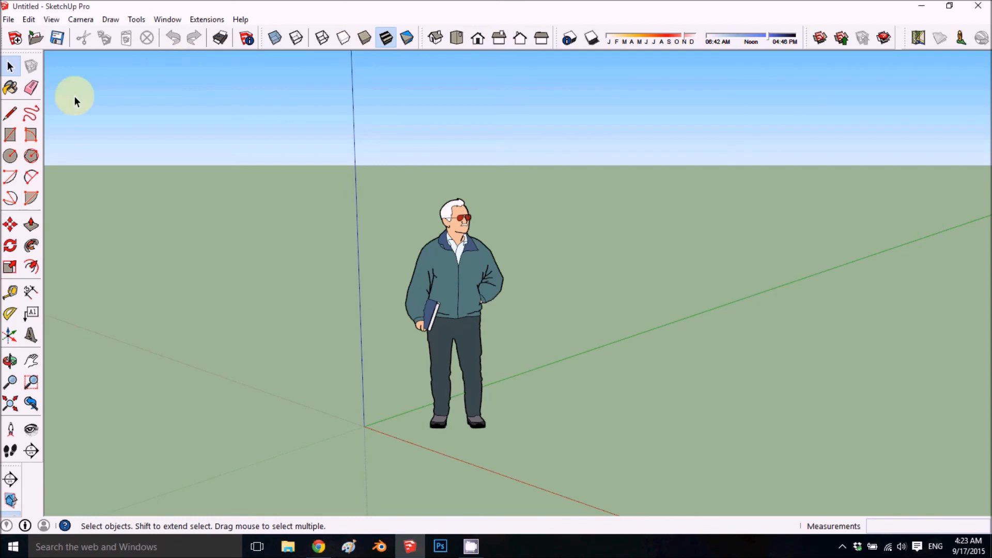
mouse_move(329, 264)
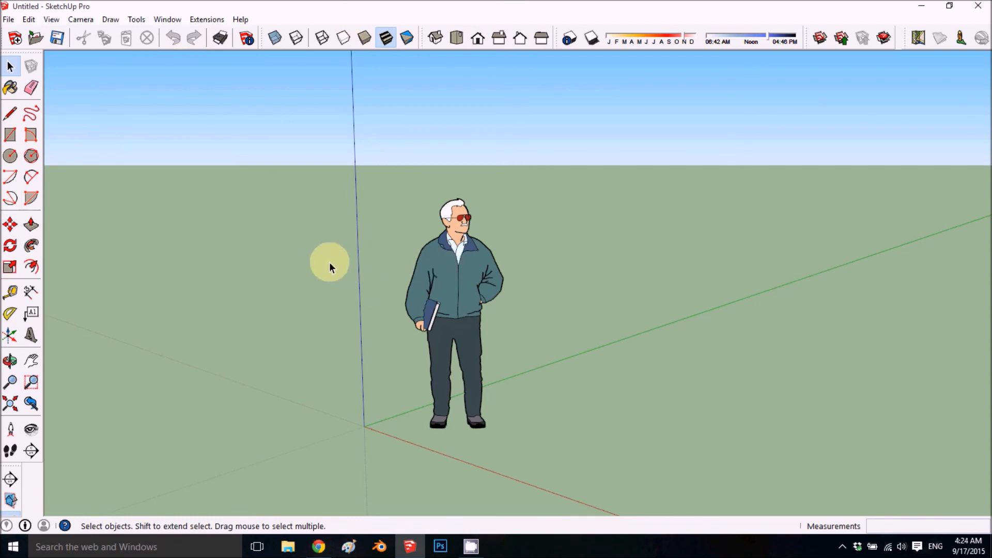
mouse_move(525, 334)
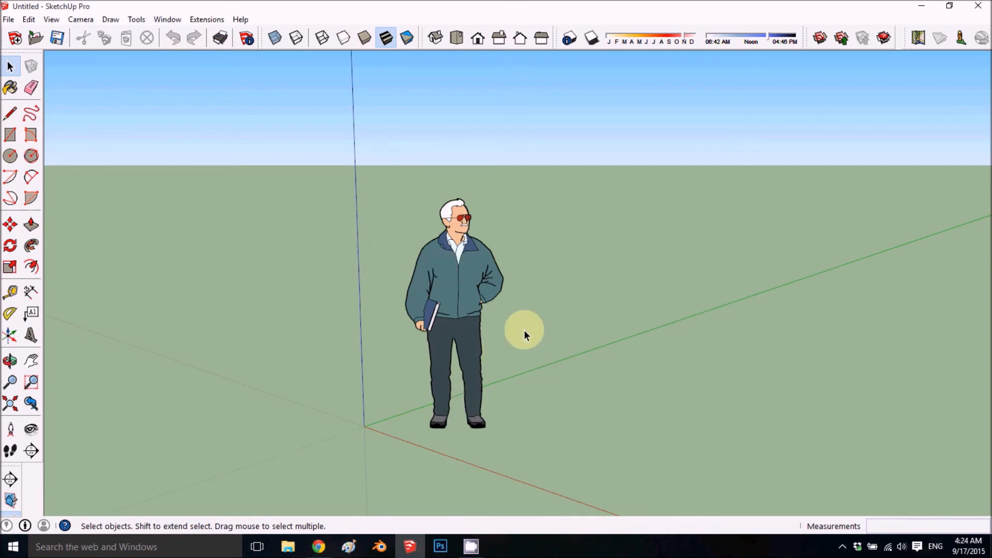
mouse_move(532, 313)
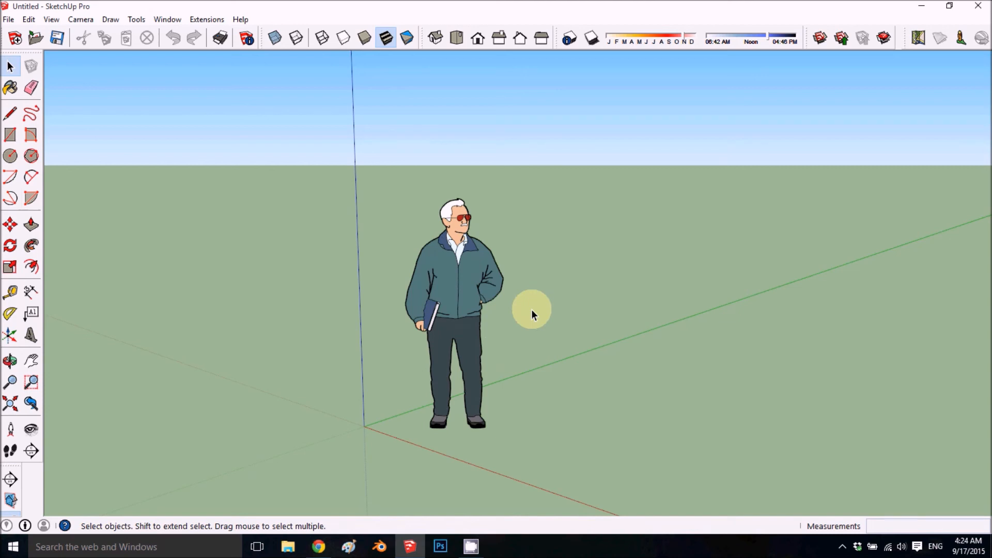
mouse_move(527, 351)
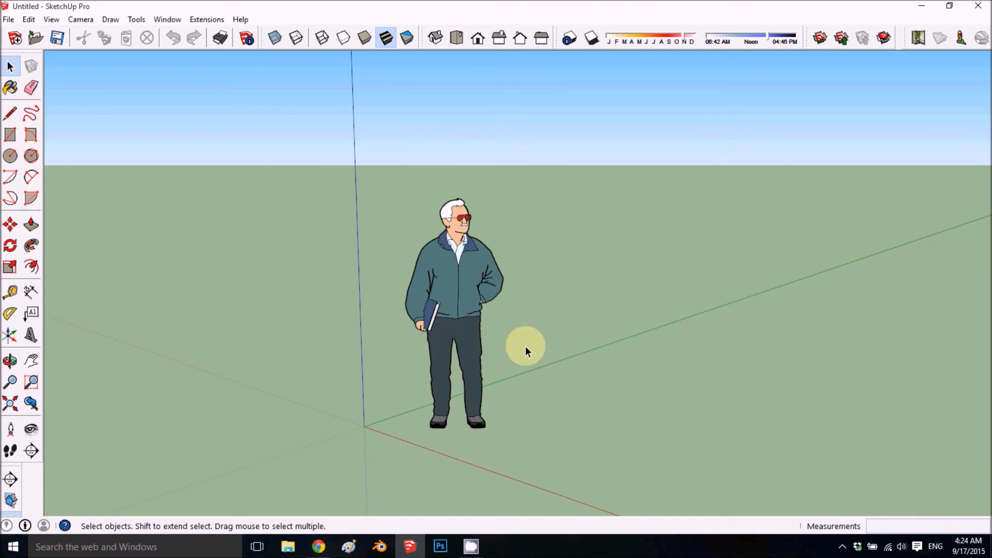